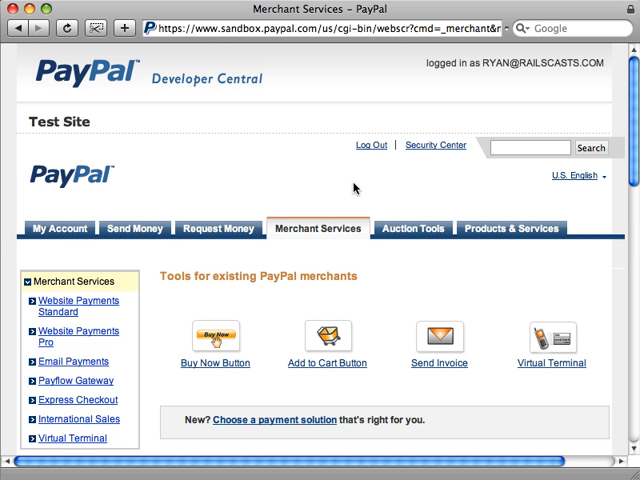
mouse_move(88, 311)
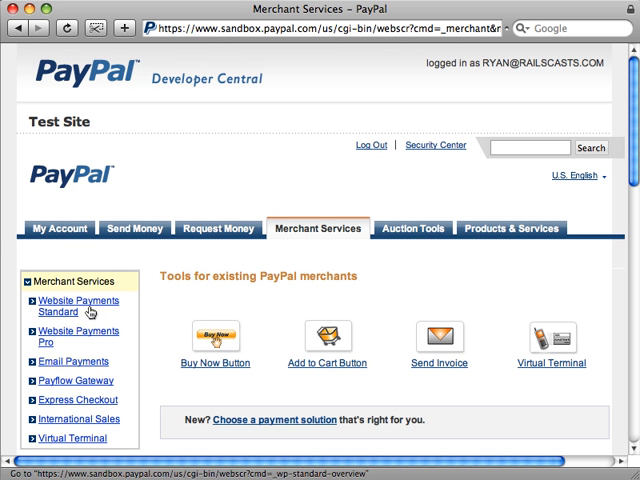
mouse_move(143, 310)
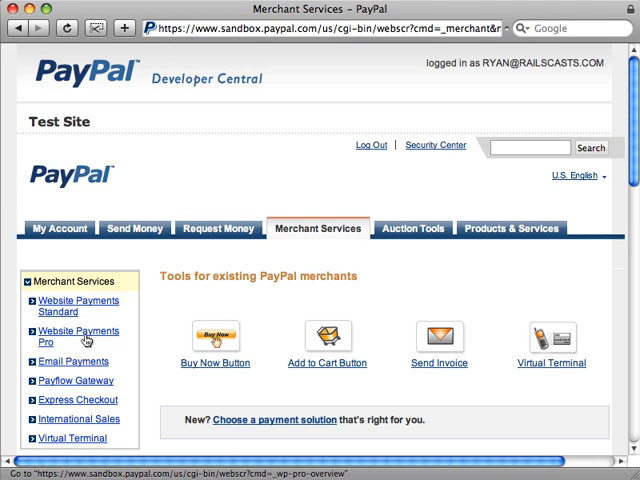
Step: Go from the Website Payments Pro overview to the API Set-up page via Download API certificate
left_click(77, 336)
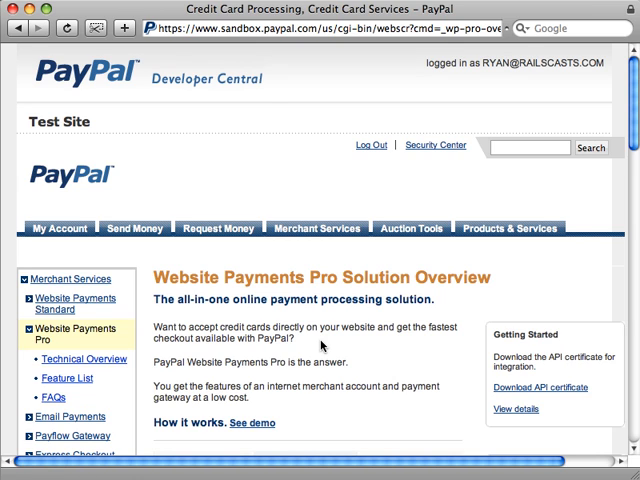
mouse_move(345, 348)
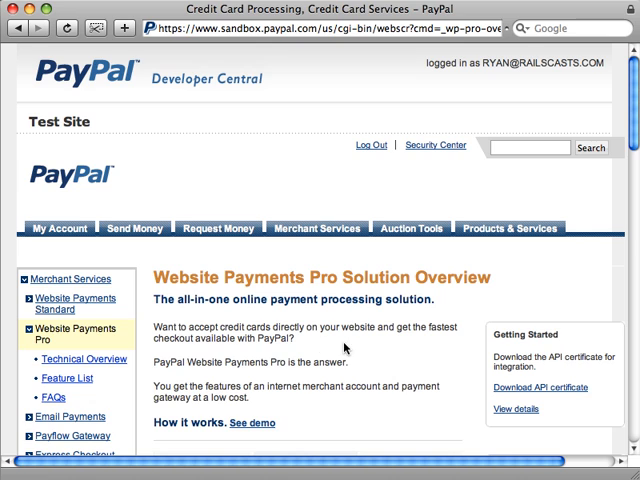
mouse_move(470, 391)
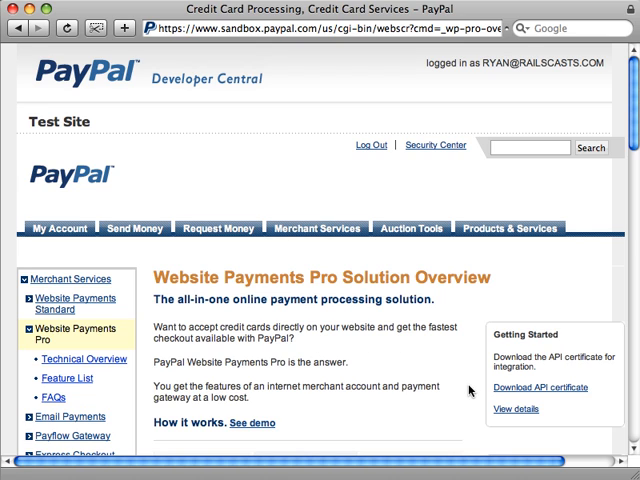
mouse_move(278, 293)
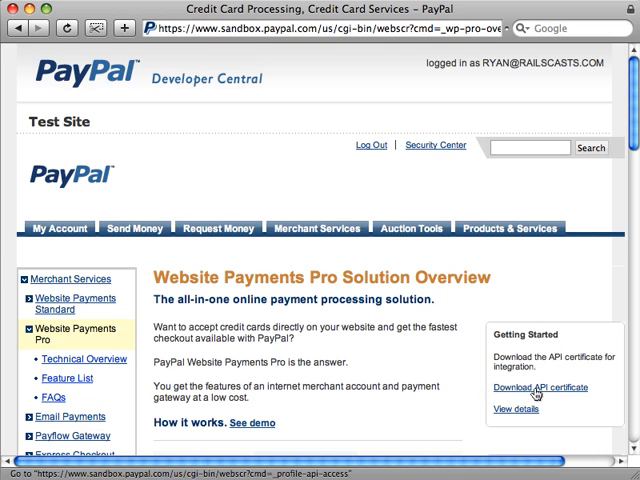
left_click(529, 387)
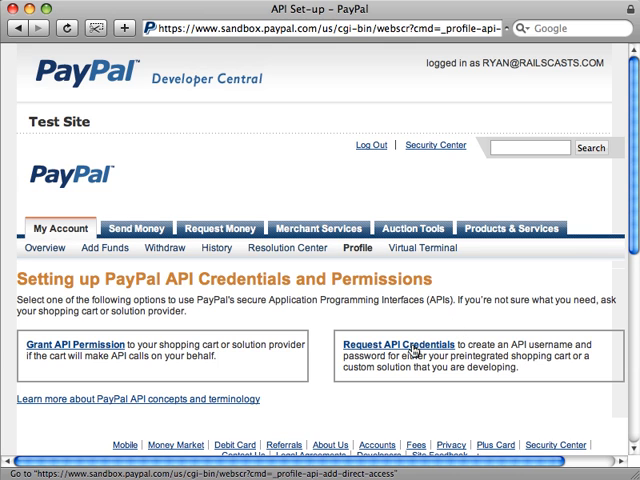
Step: Request an API signature credential and agree to the terms to submit it
left_click(405, 344)
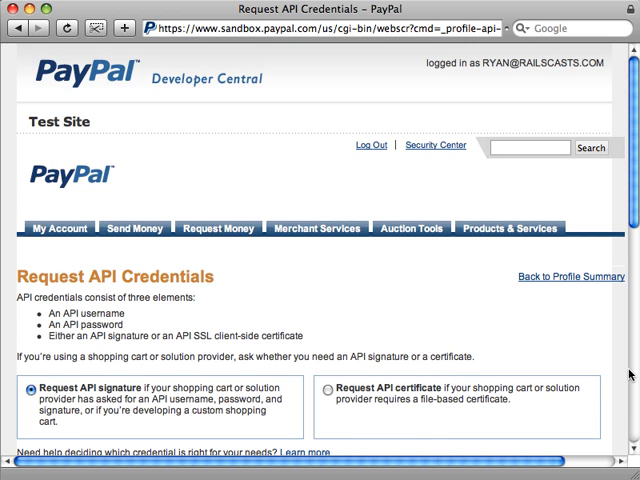
scroll("down", 3)
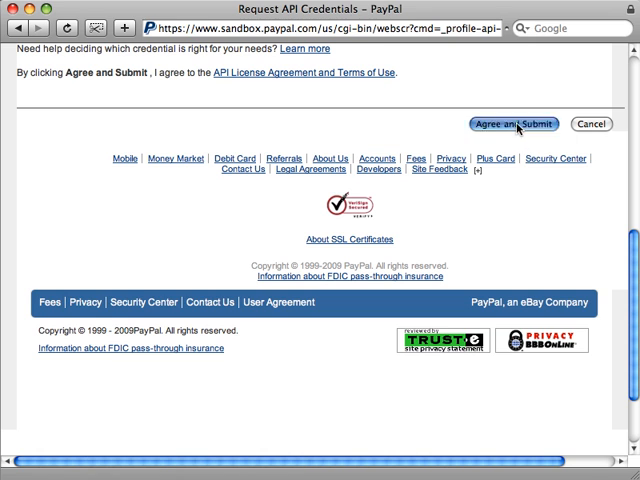
left_click(515, 123)
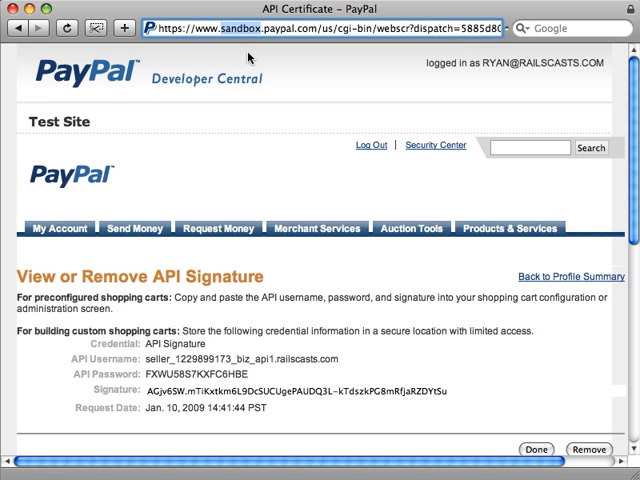
mouse_move(267, 102)
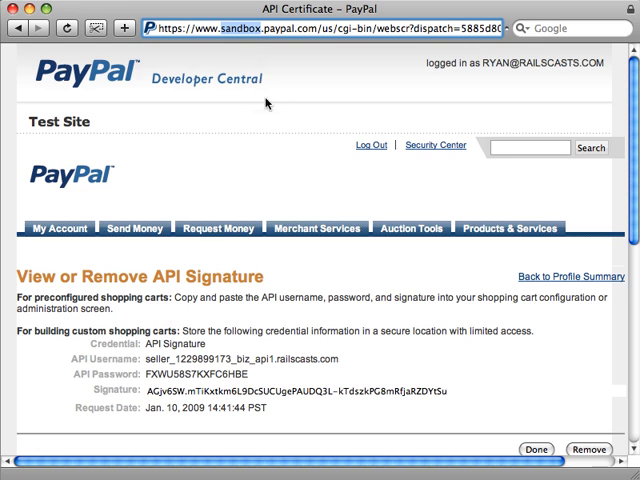
mouse_move(253, 121)
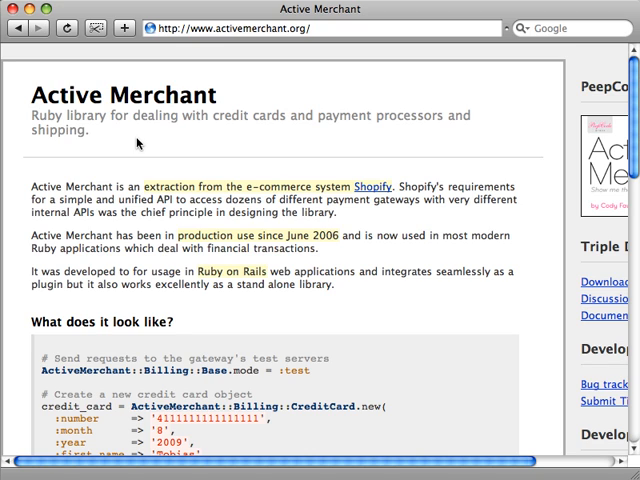
Step: Look over the example code on activemerchant.org in Safari
double_click(122, 95)
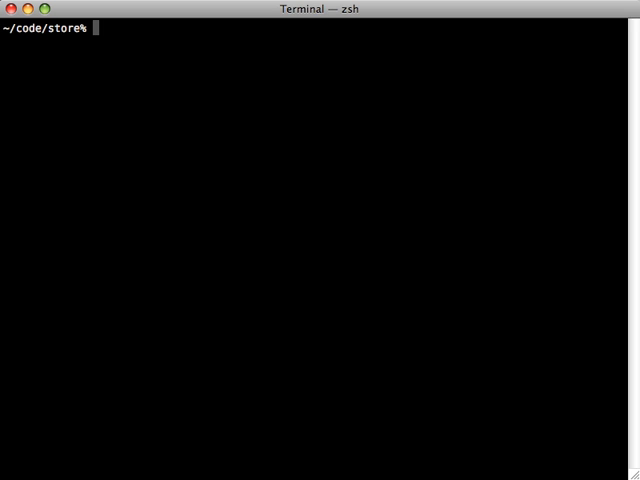
Step: Install the gem with 'sudo gem install activemerchant' and open purchase.rb via mate
type("sudo gem insta")
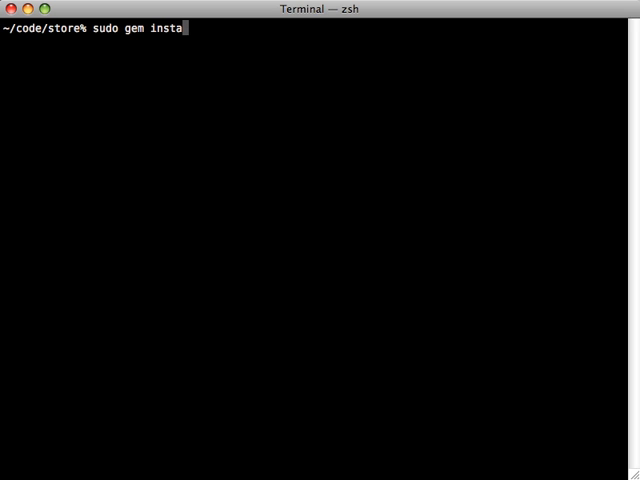
type("ll activemerchant")
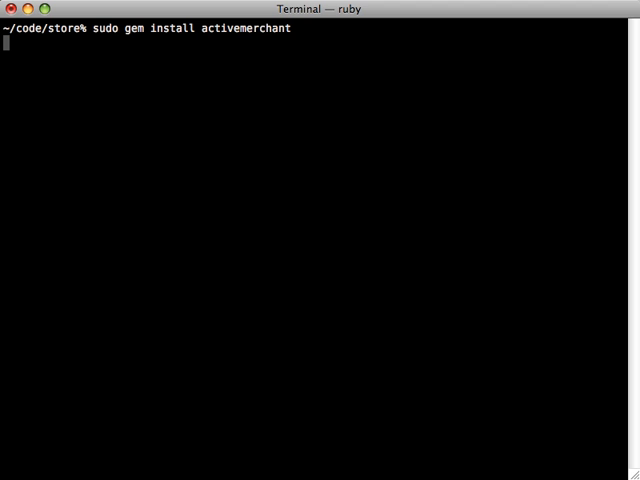
key("Return")
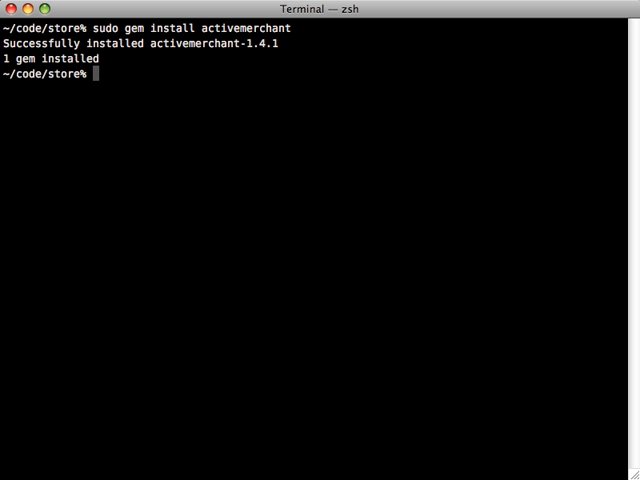
type("mate purchai")
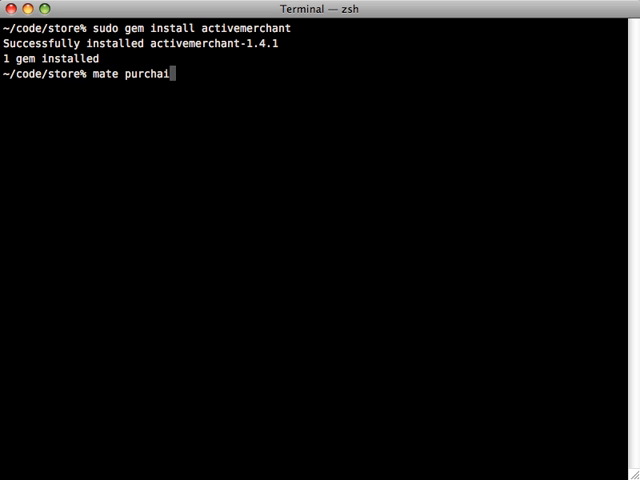
type("se.rb")
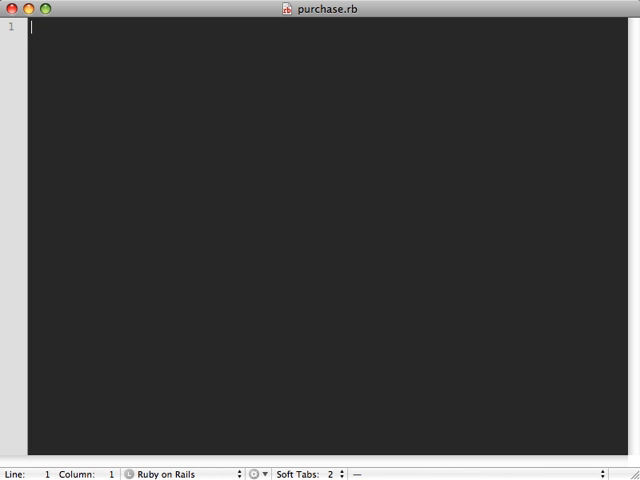
Step: Require rubygems and active_merchant, then create a PaypalGateway with the sandbox login, password and signature
type("re")
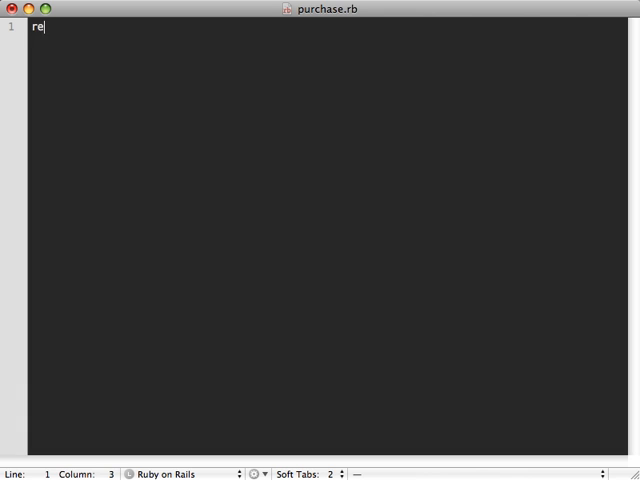
type("quire \"rubygems\"")
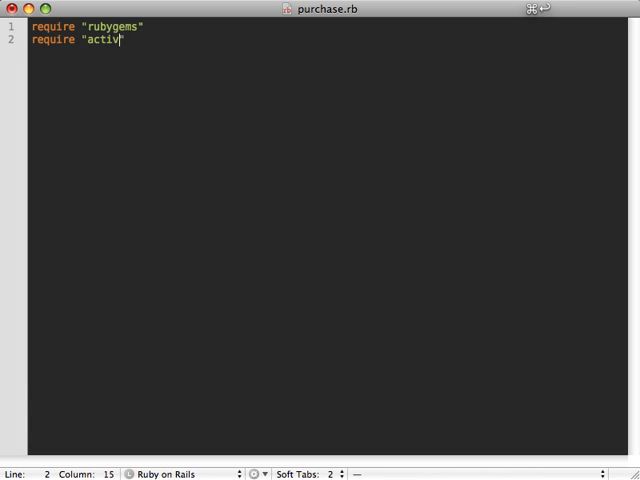
type("e_merchant\"")
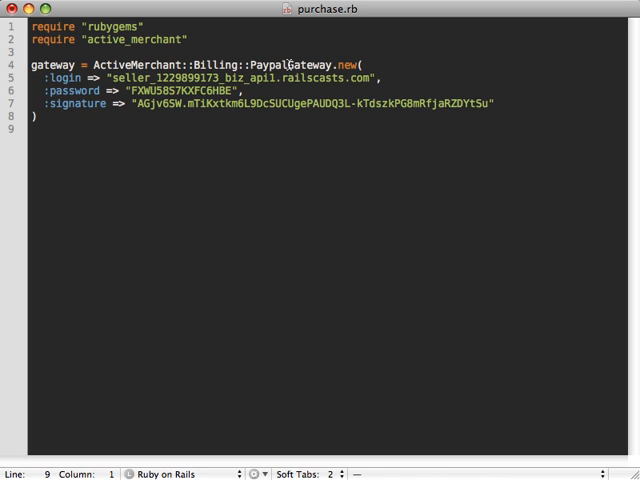
double_click(351, 65)
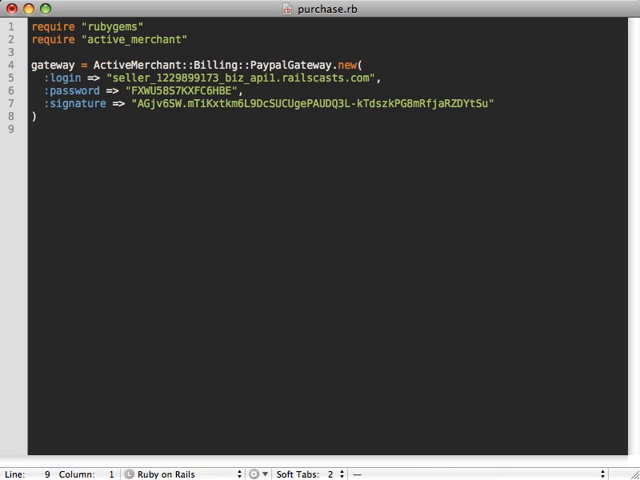
key("Return")
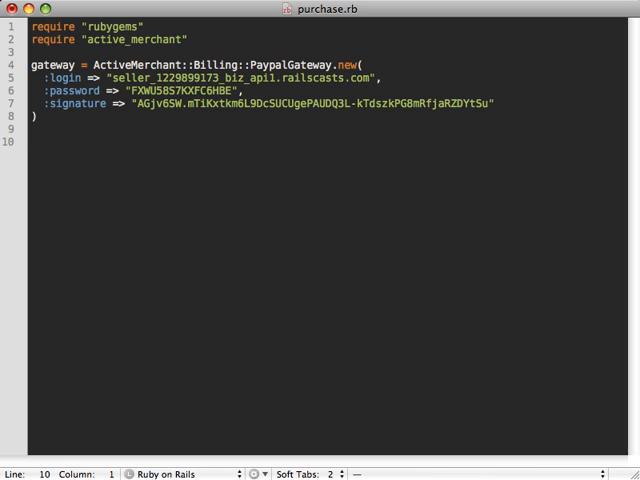
Step: Paste a Visa test card, print valid or 'Error: credit card is not valid.' via credit_card.valid?, and save
key("cmd+v")
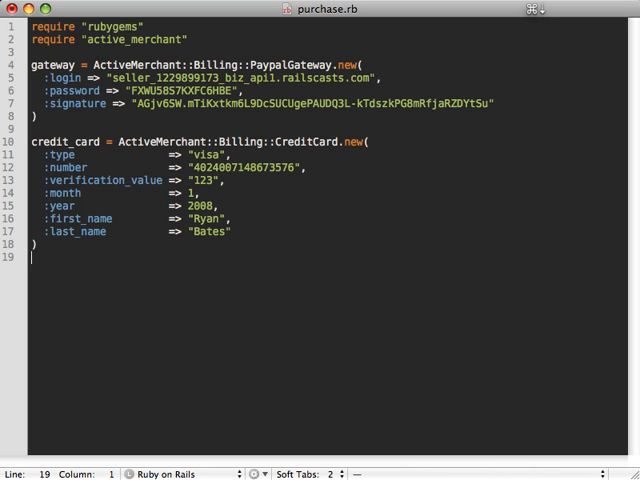
key("Return")
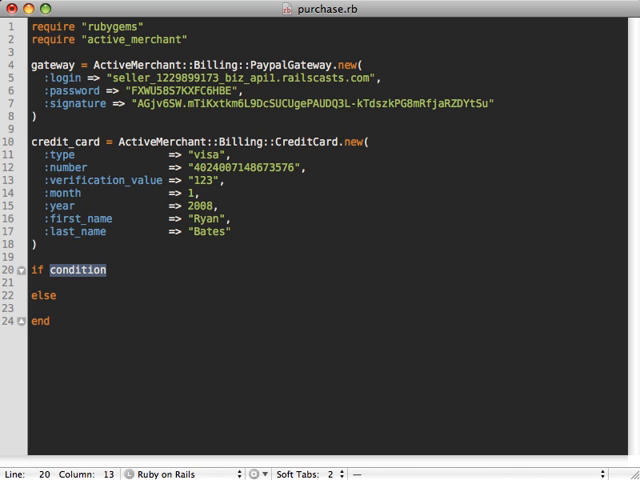
type("credit_card.valid?")
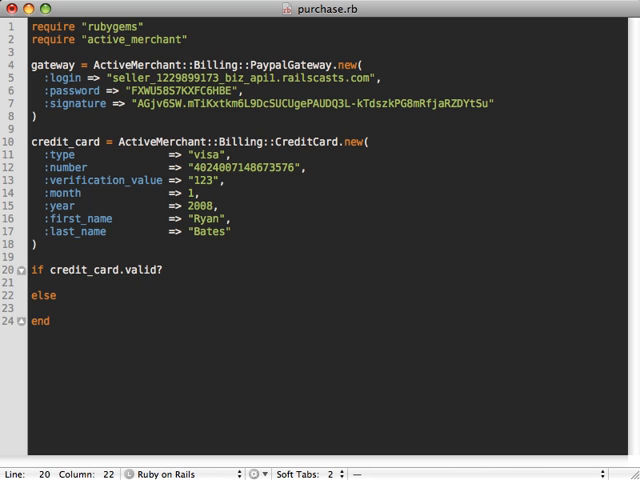
type("puts \"Credit card is valid.")
left_click(334, 308)
type("puts \"E")
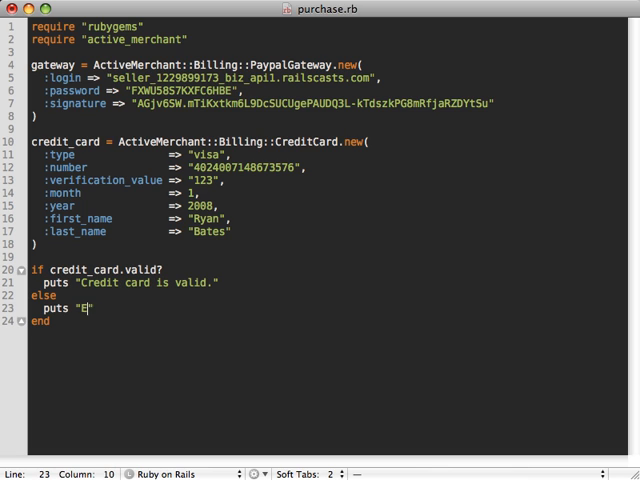
type("rror: cre")
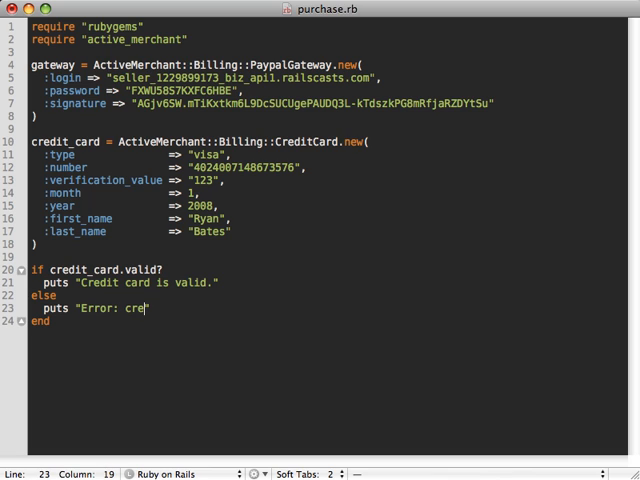
type("dit card is not valid.\"")
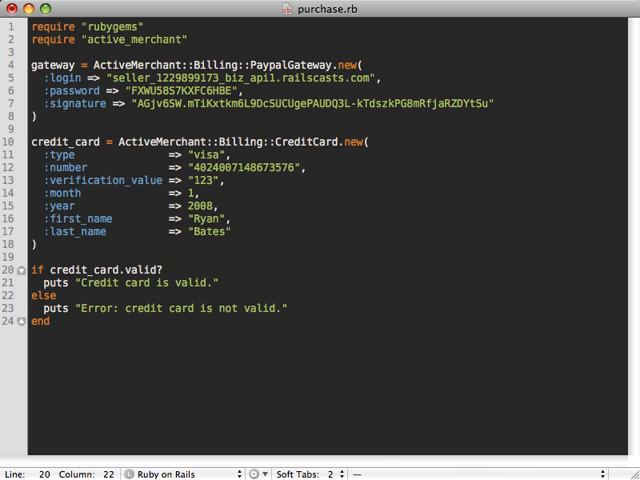
key("cmd+s")
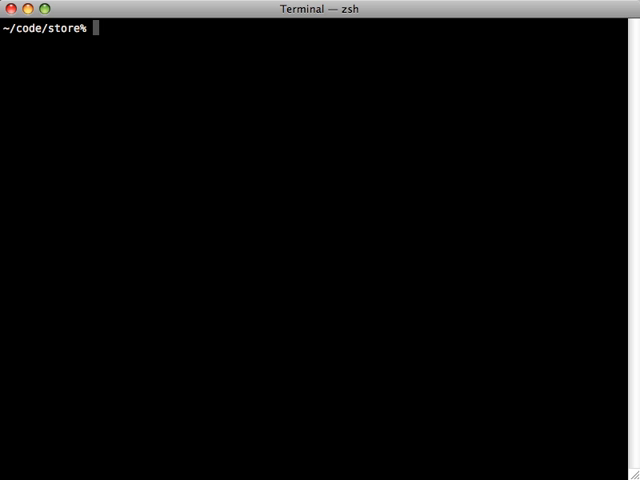
Step: Launch the script with 'ruby purchase.rb' in Terminal
type("ruby")
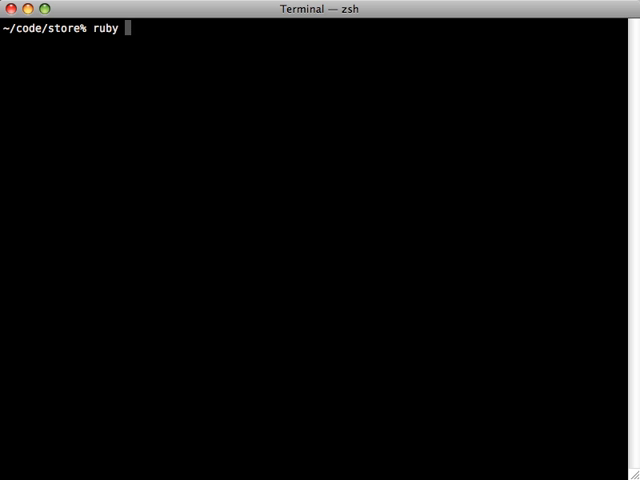
type("purchase.rb")
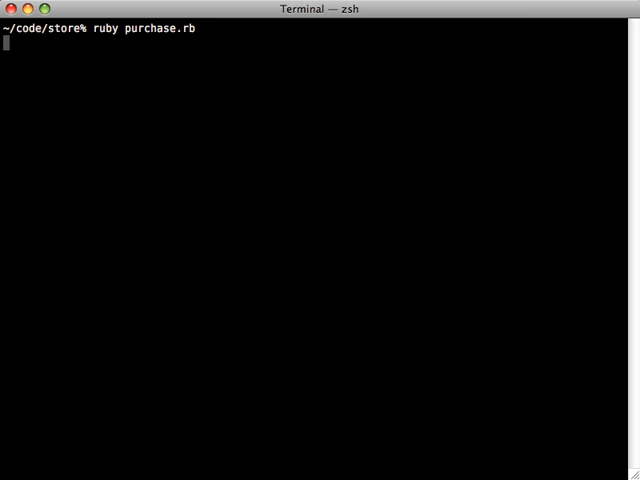
key("Return")
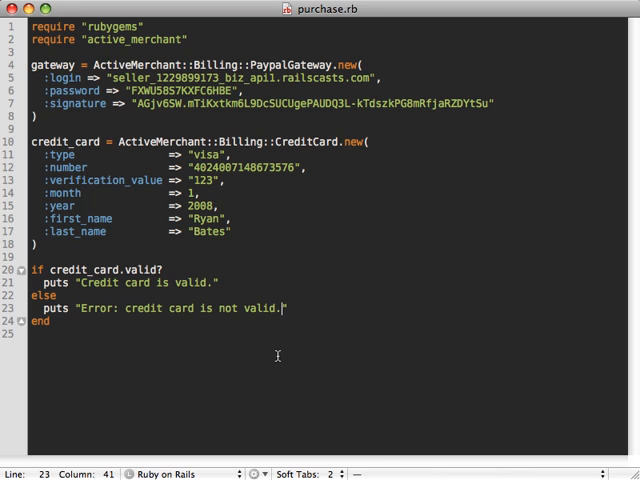
Step: Insert #{credit_card.errors.full_messages.join('. ')} into the error message string
type("#{}")
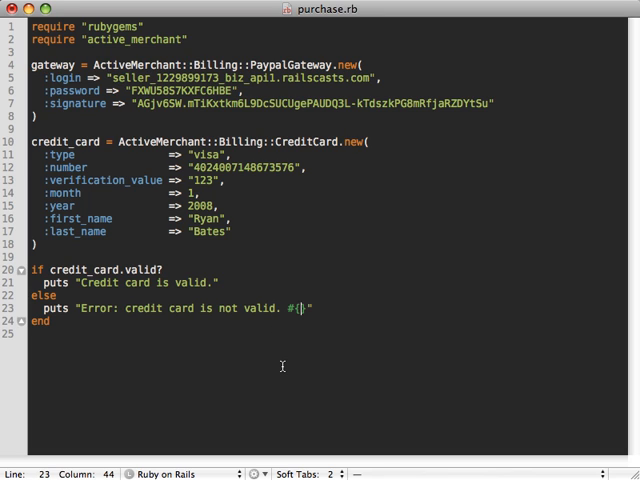
type("credit")
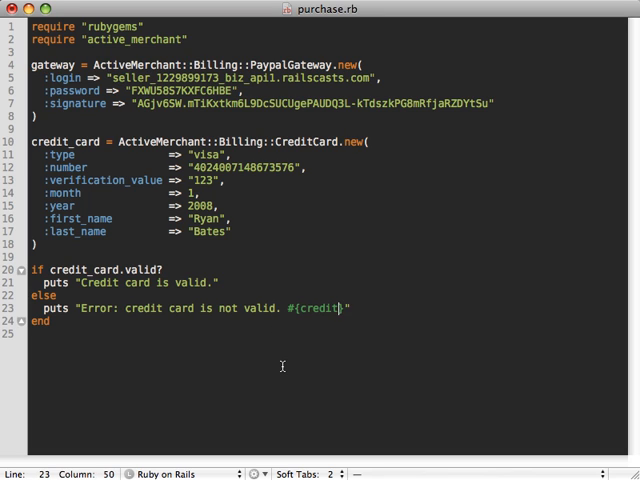
type("_card.errors.fu")
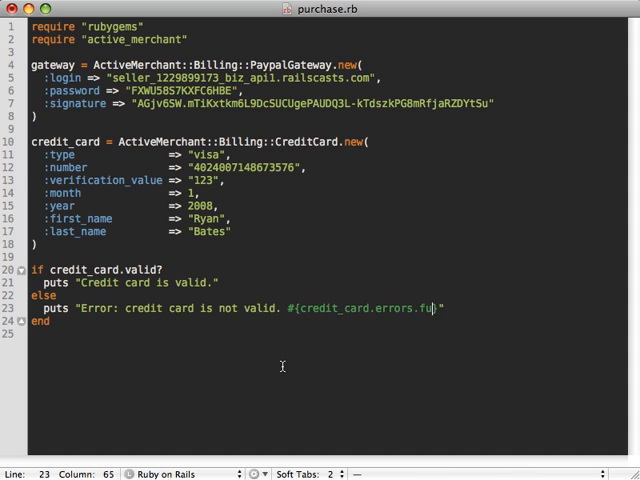
type("ll_messages")
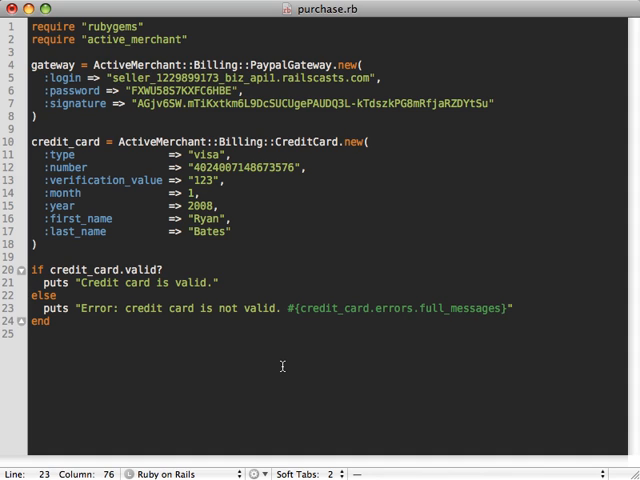
type(".")
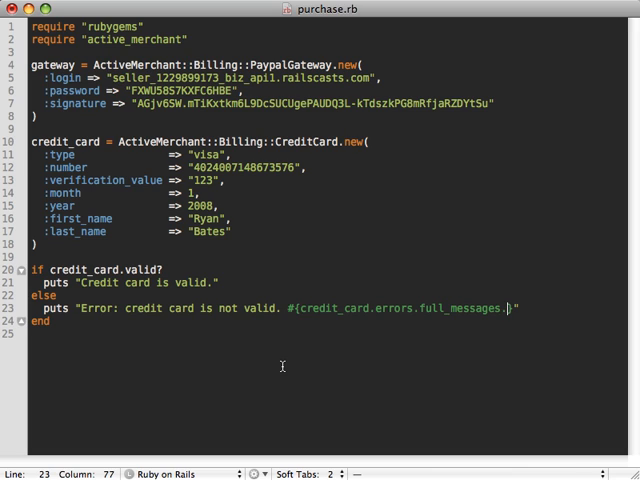
type("join()")
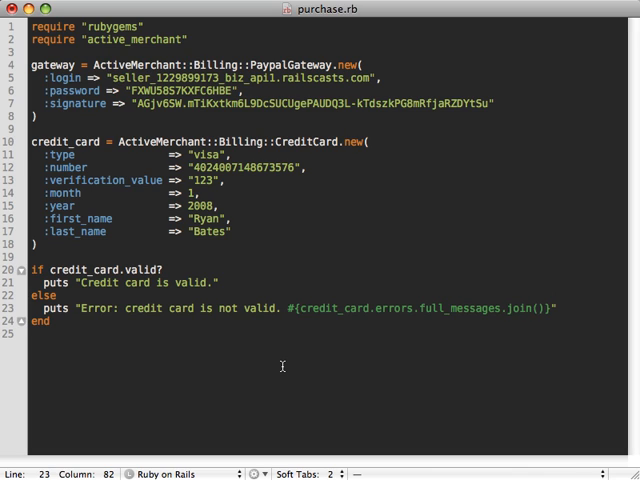
type("'")
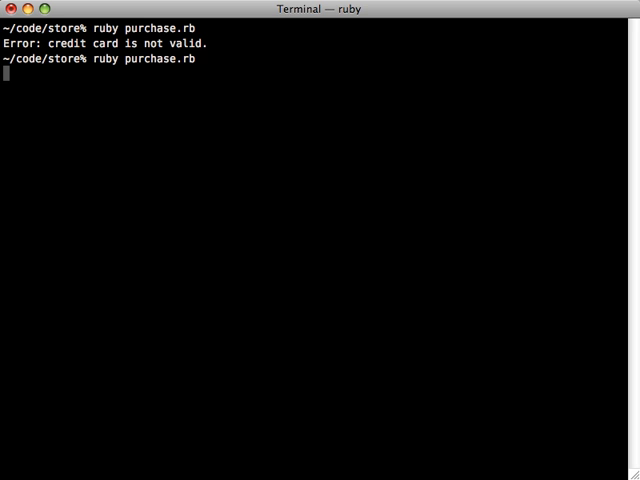
Step: Rerun the script, then replace the hard-coded 2008 expiry year with Time.now.year+1
key("Return")
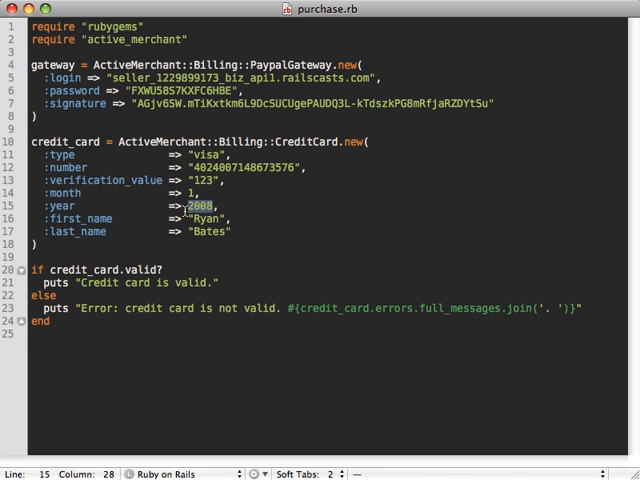
key("Backspace")
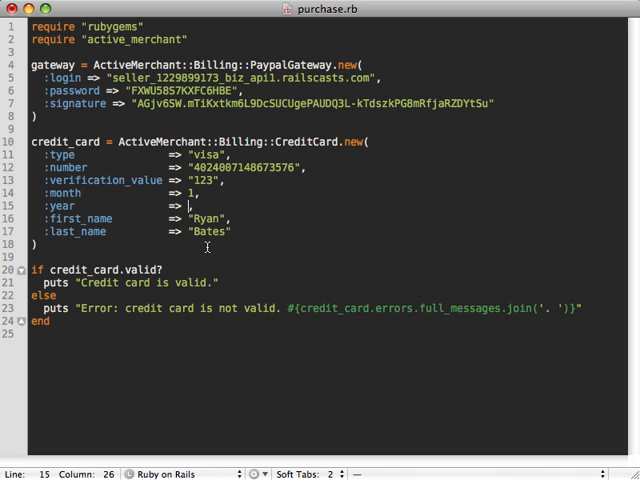
type("Time.now.year")
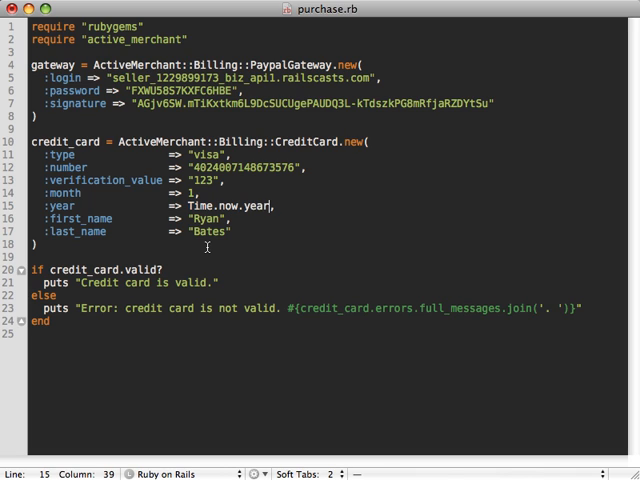
type("+1")
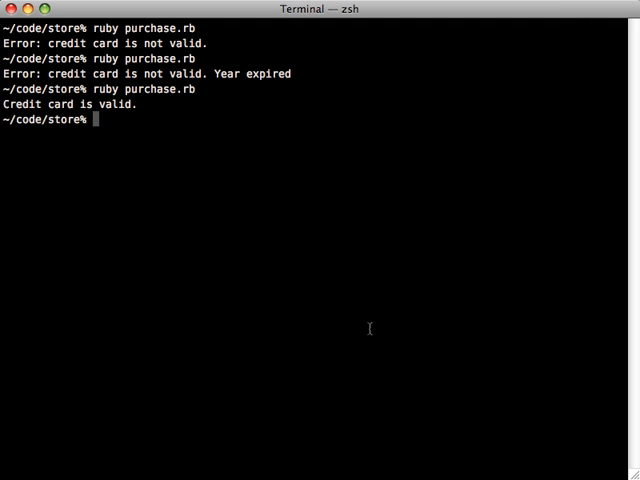
mouse_move(124, 201)
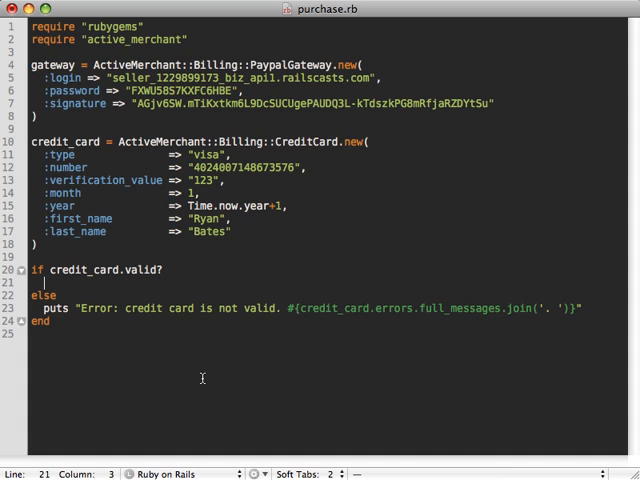
Step: Add gateway.purchase(1000, credit_card, :ip => "127.0.0.1") and begin the response success check
type("ga")
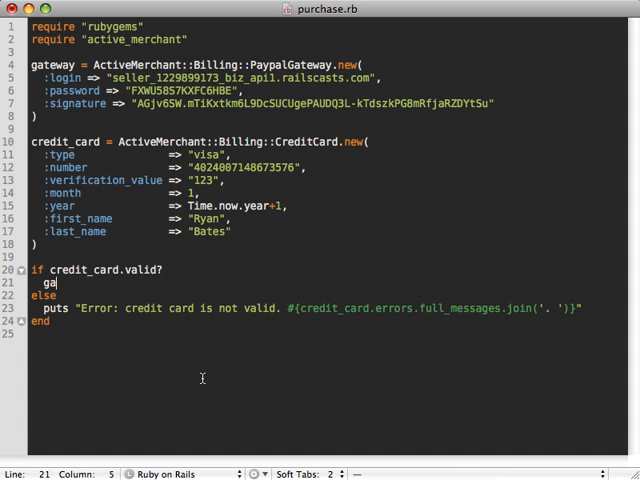
type("teway.purc")
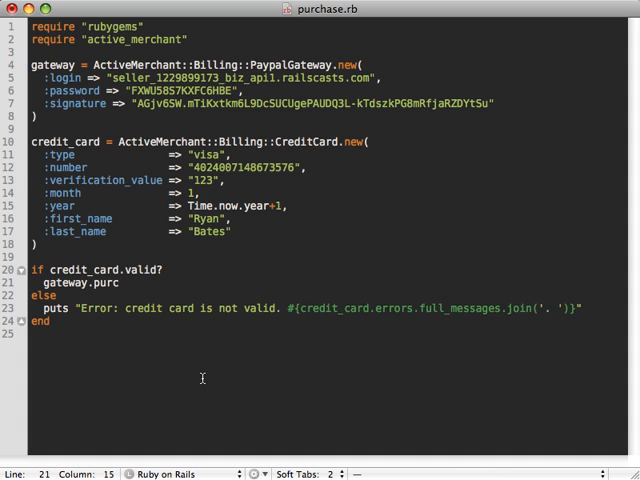
type("hase")
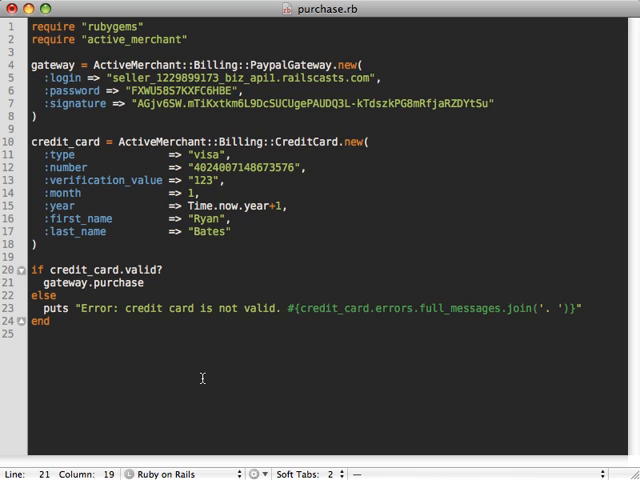
type("()")
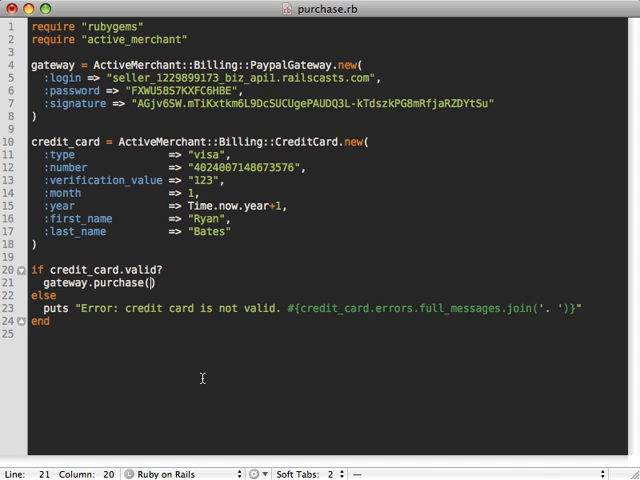
type("1000,")
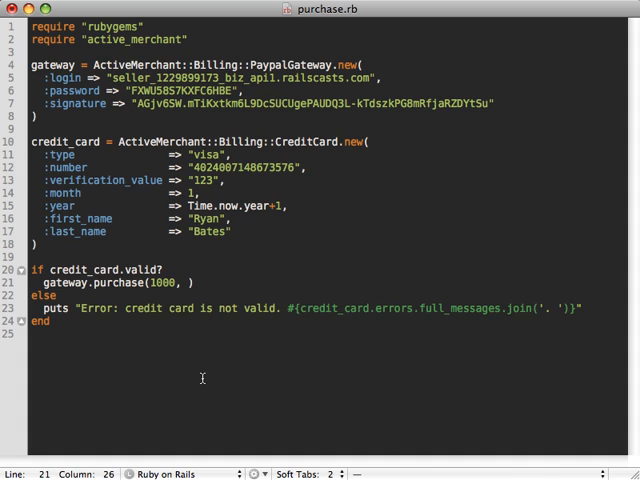
type("credit_card,")
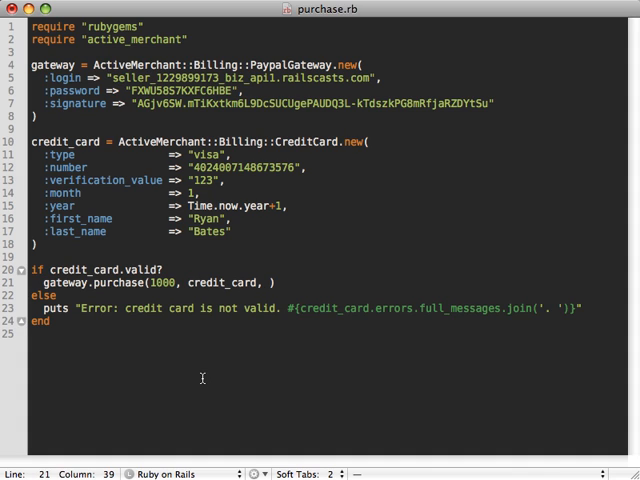
type(":")
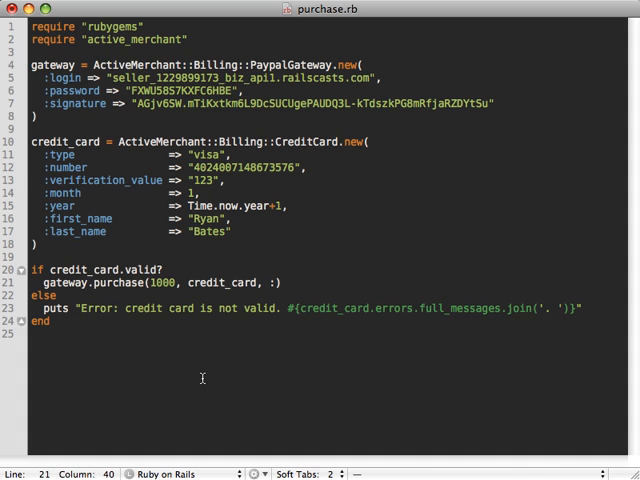
type(":ip =>")
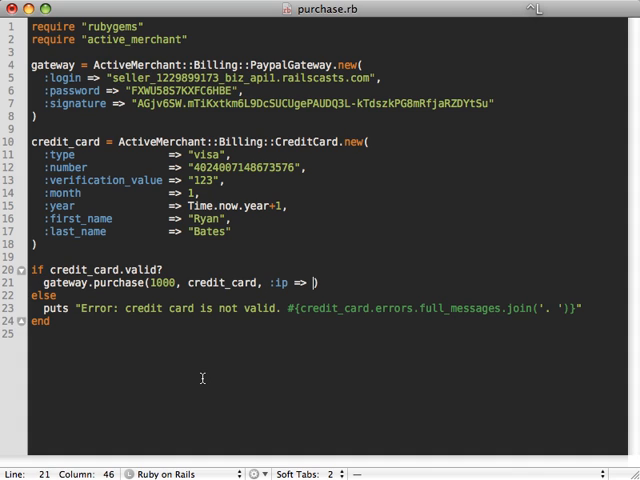
type("\"\"")
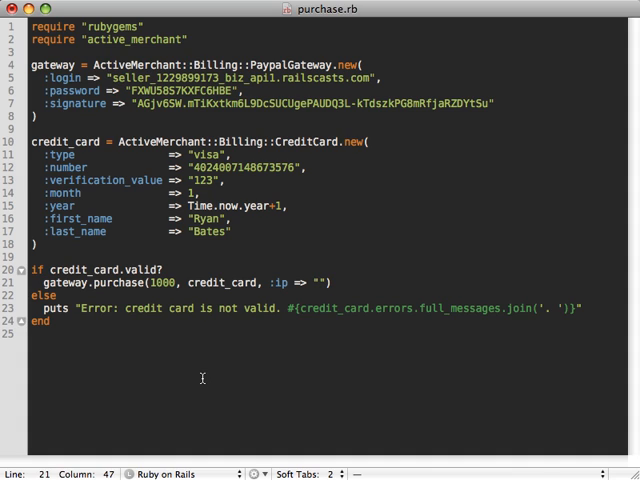
type("127.0.0")
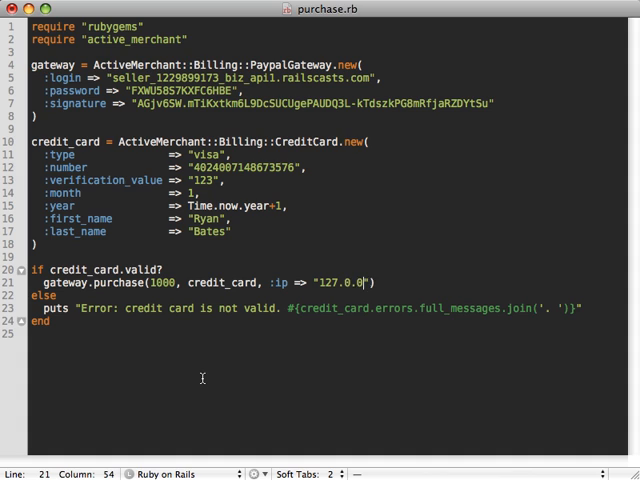
type(".1\"")
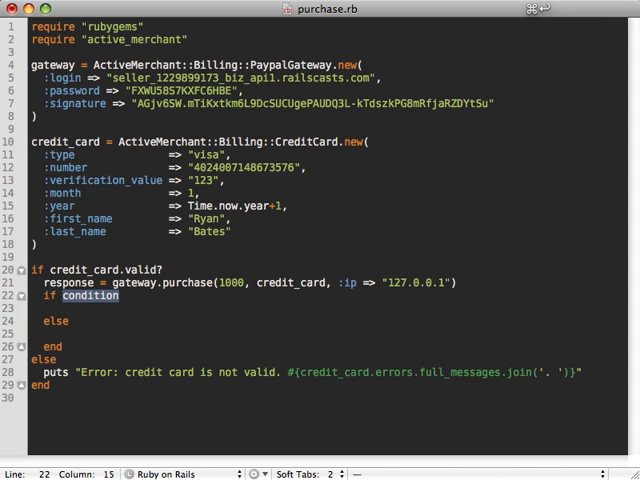
type("response.scu")
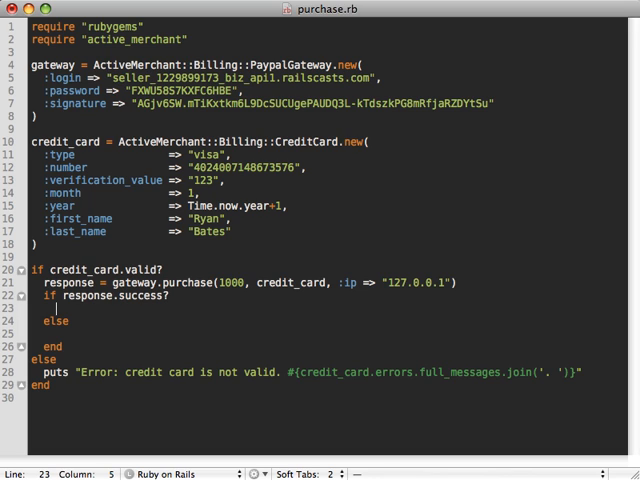
Step: Add puts "Purchase complete!" on success and an error with #{response.message} otherwise
type("puts \"")
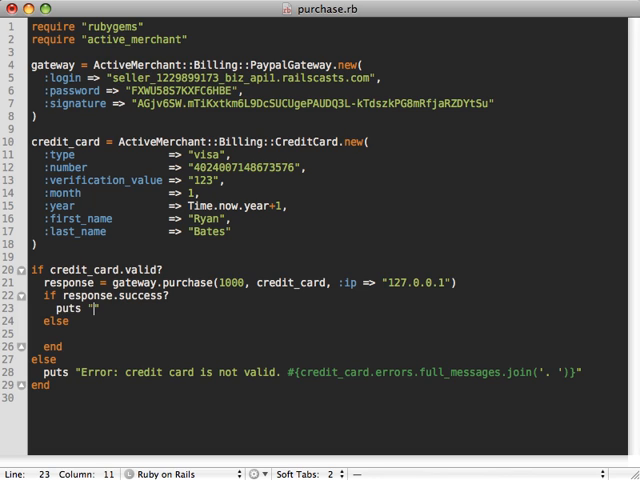
type("Purchase complete!\"")
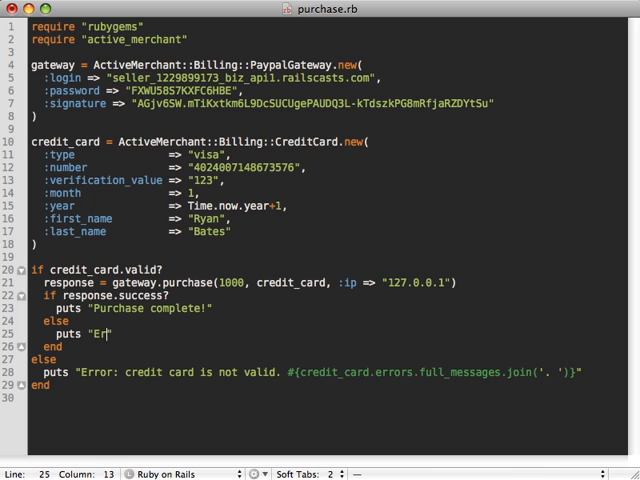
type("ror: #{}")
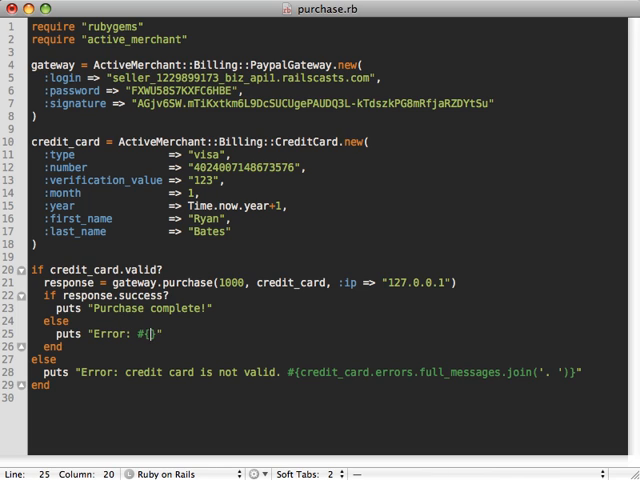
type("response.message")
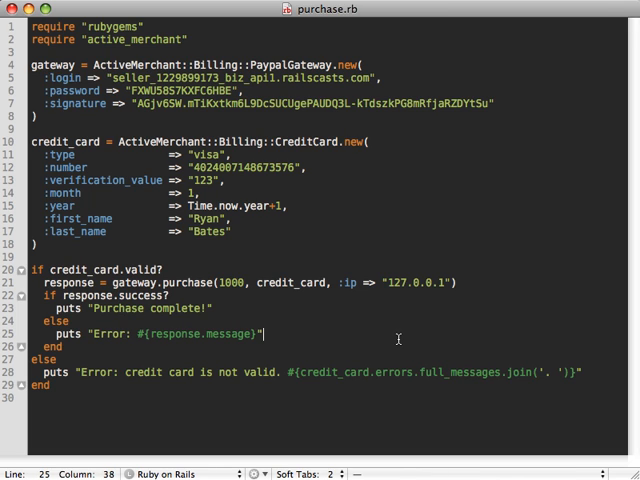
mouse_move(232, 42)
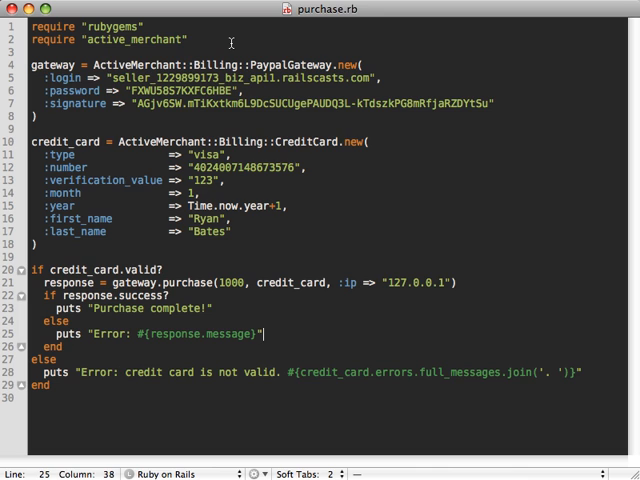
Step: Add ActiveMerchant::Billing::Base.mode = :test on a new line below the requires
key("Return")
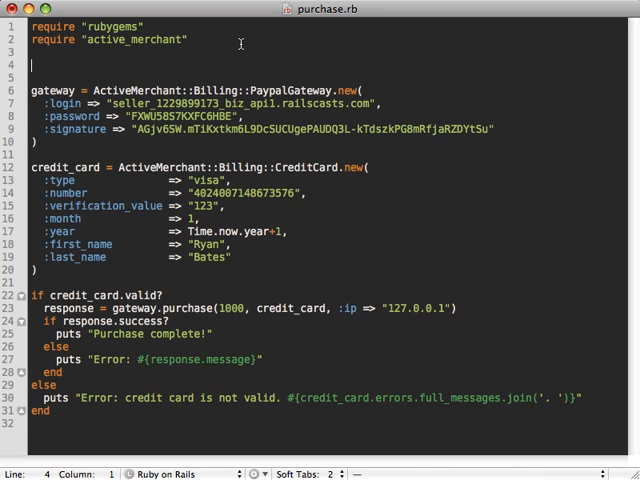
type("ActiveMerchant::Billing::Base.mode = :test")
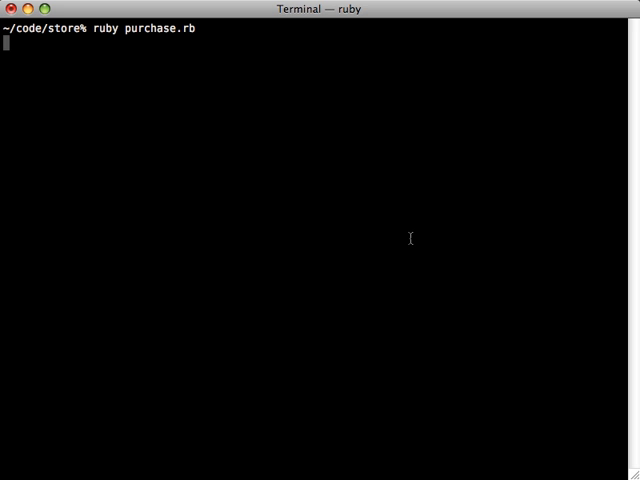
Step: Run ruby purchase.rb in Terminal and see it print Purchase complete!
key("Return")
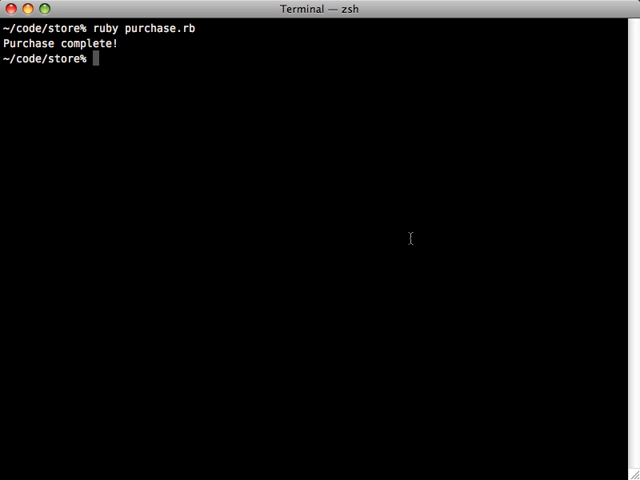
mouse_move(256, 157)
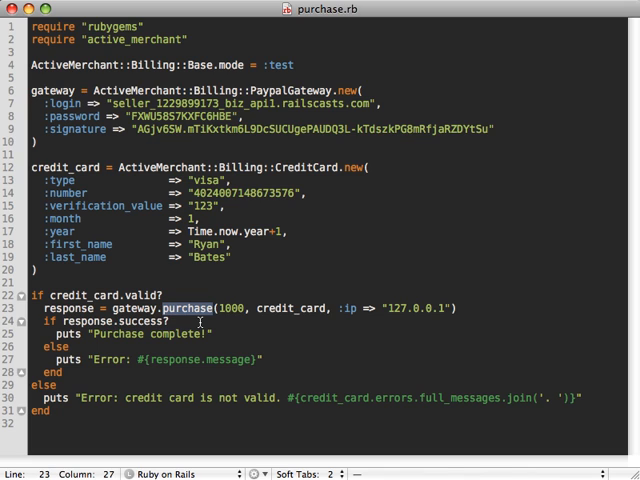
Step: Switch purchase to authorize and add gateway.capture(1000, response.authorization) in the success branch
type("authorize")
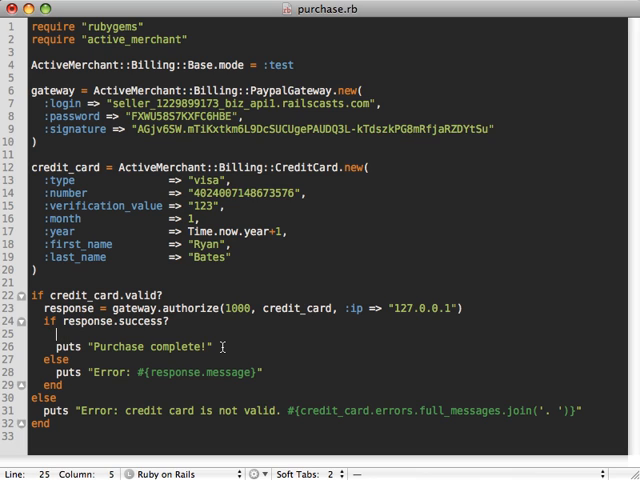
type("gateway.capture(1")
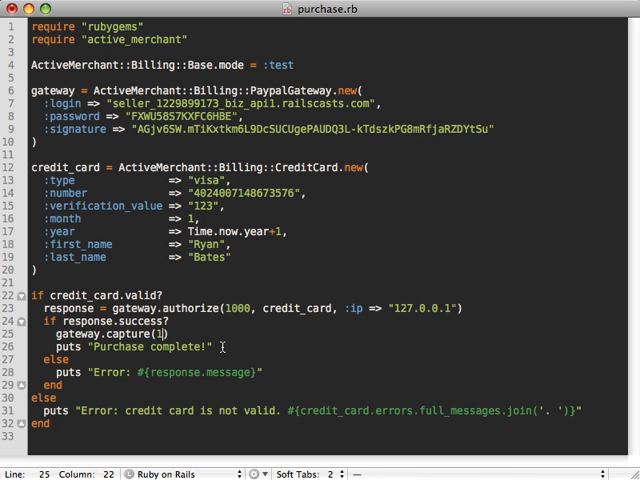
type("000,")
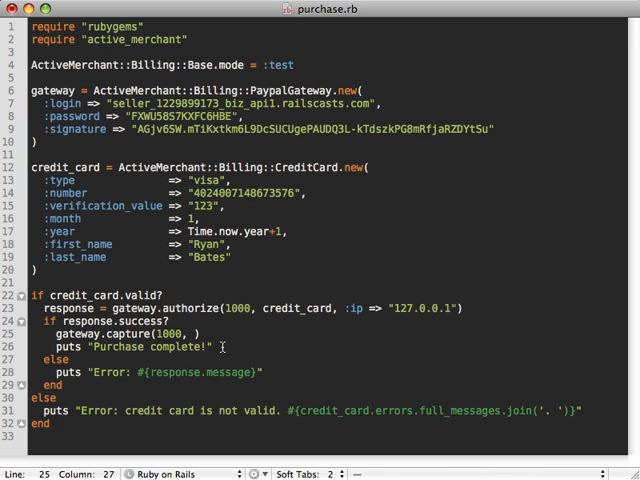
type("response.authorization")
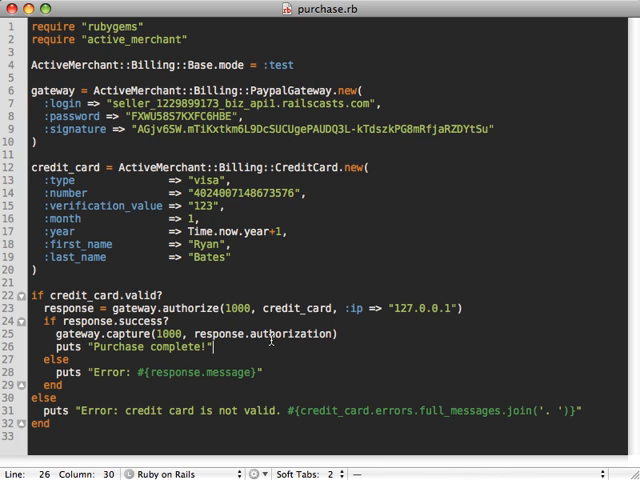
double_click(190, 307)
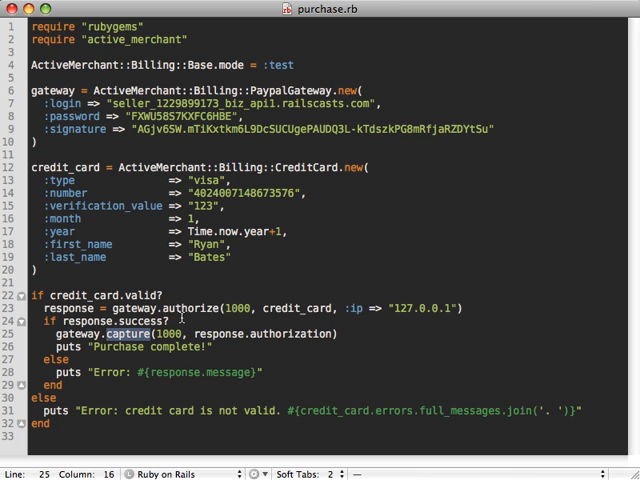
double_click(190, 307)
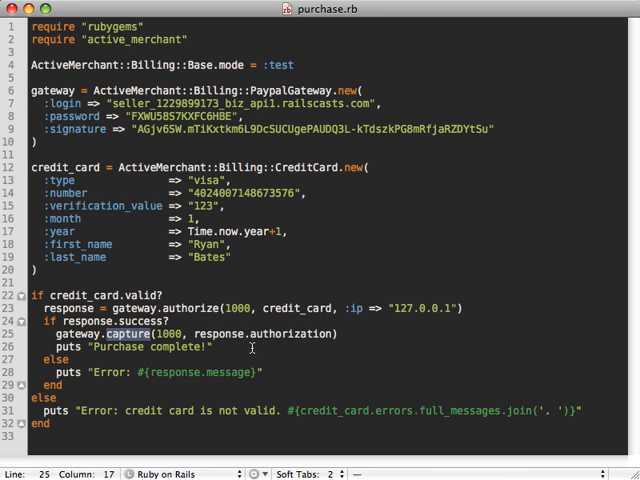
mouse_move(63, 138)
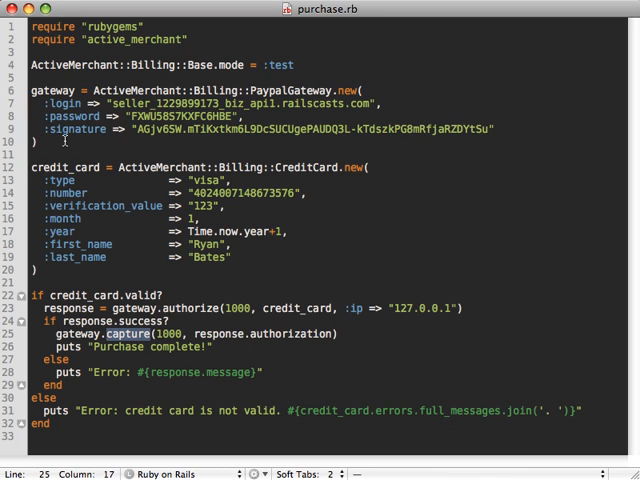